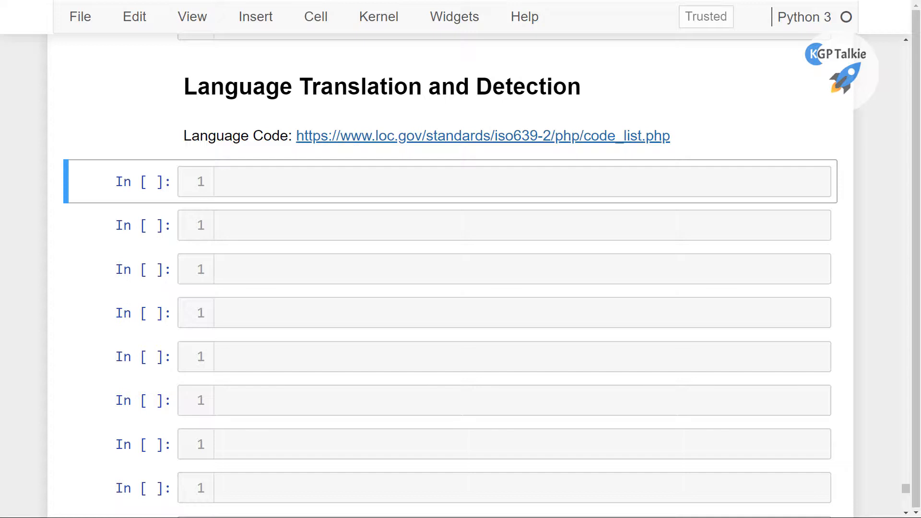
{"action": "mouse_move", "coordinate": [223, 113]}
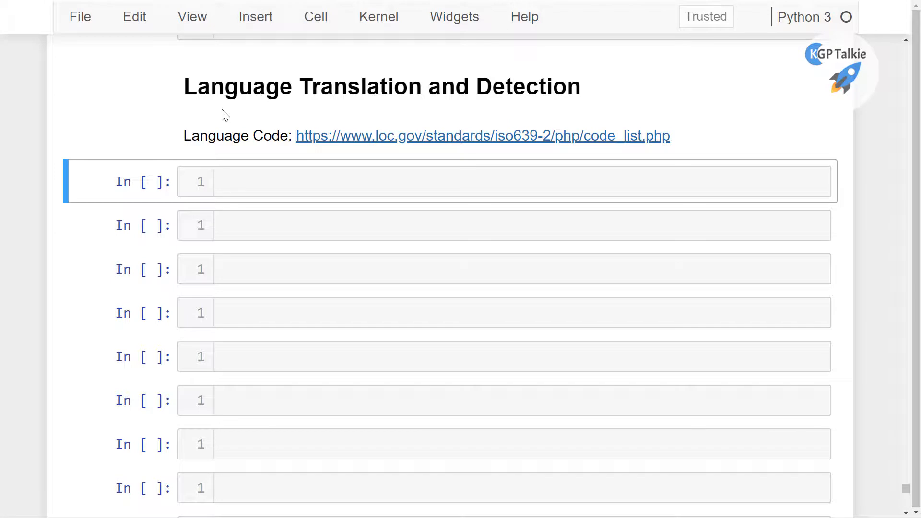
Evaluate x to display the Breaking News sentence about mining the moon
{"action": "type", "text": "x"}
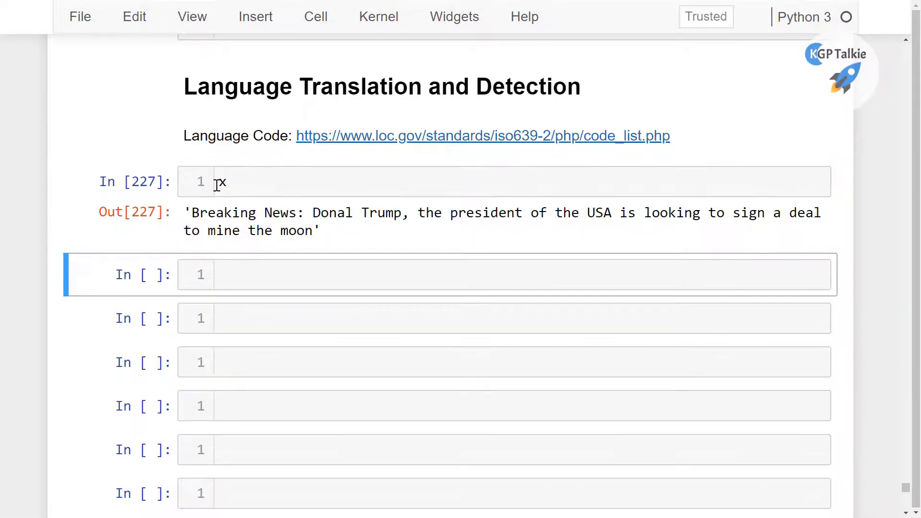
{"action": "left_click", "coordinate": [222, 181]}
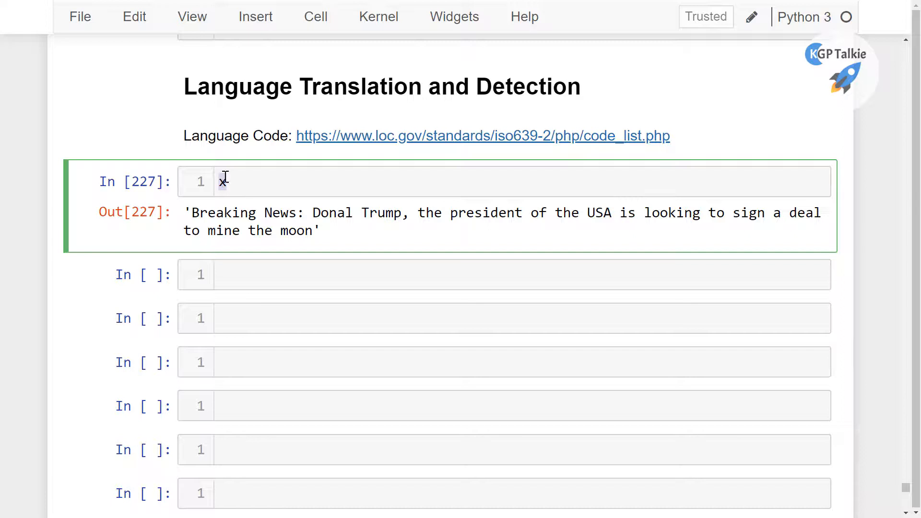
{"action": "left_click", "coordinate": [262, 274]}
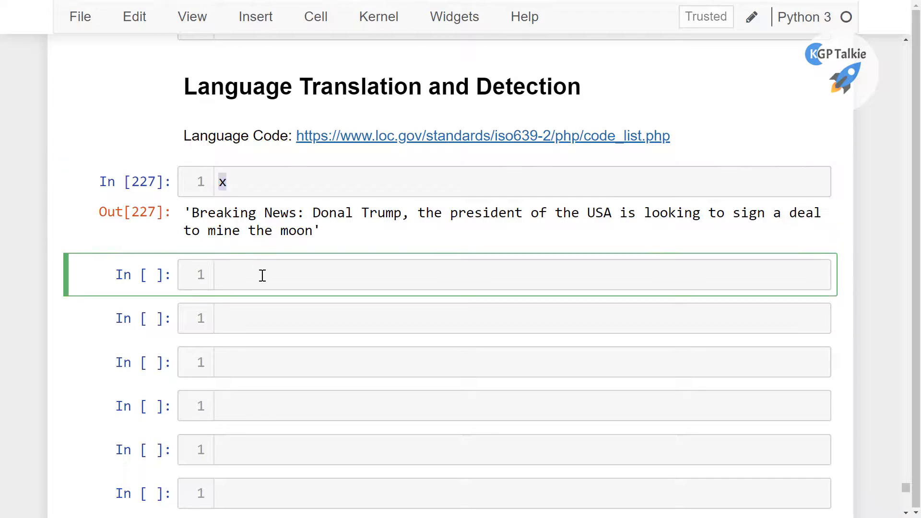
Create tb = TextBlob(x) and run tb.detect_language(), which returns 'en'
{"action": "type", "text": "t"}
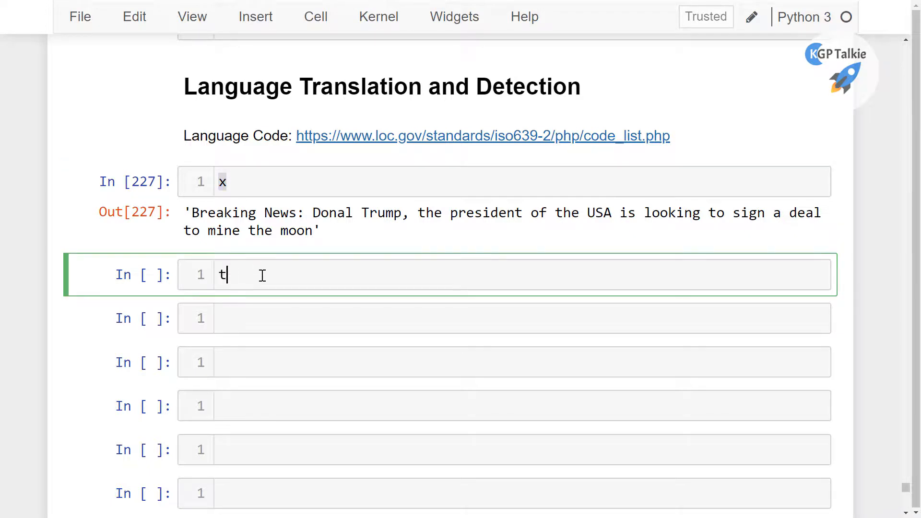
{"action": "type", "text": "b ="}
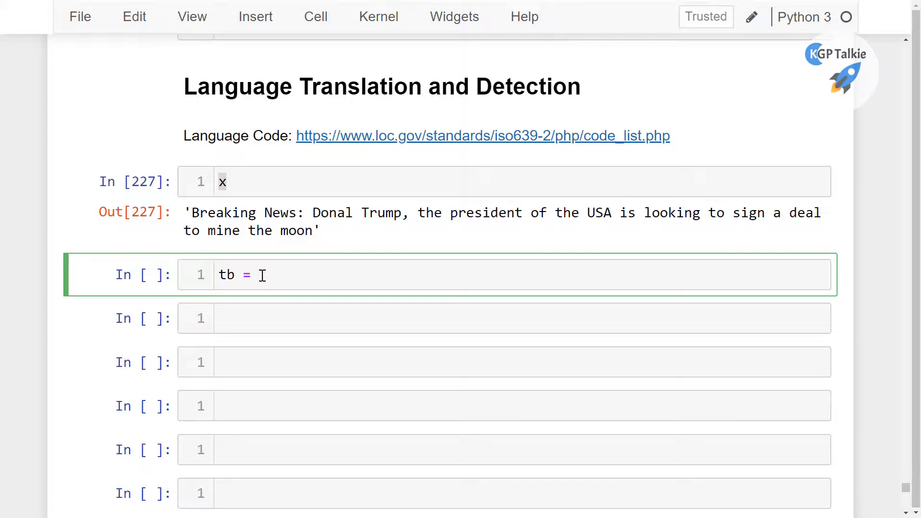
{"action": "type", "text": "TextBlob(x"}
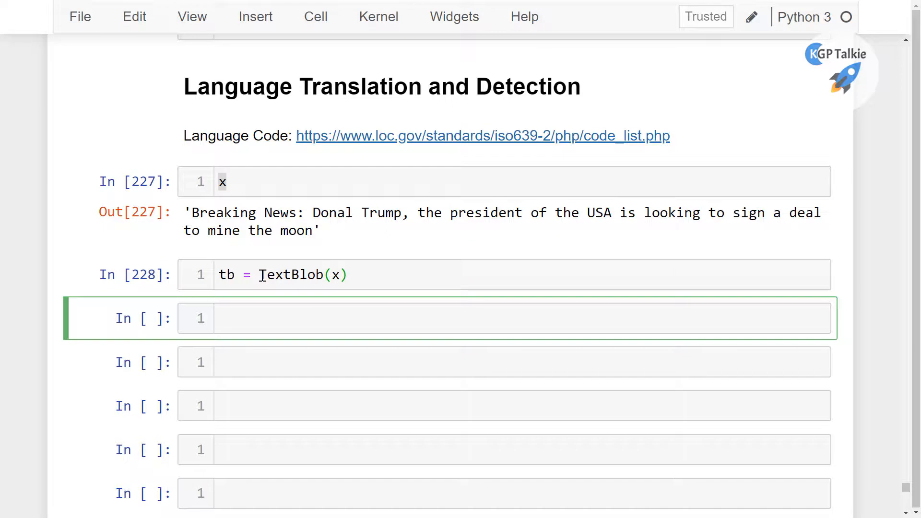
{"action": "type", "text": "tb"}
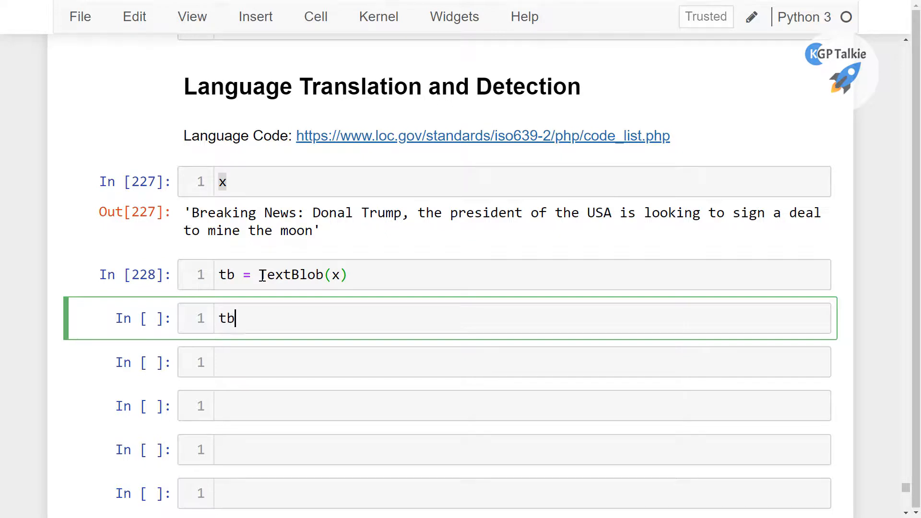
{"action": "type", "text": ".detect_language("}
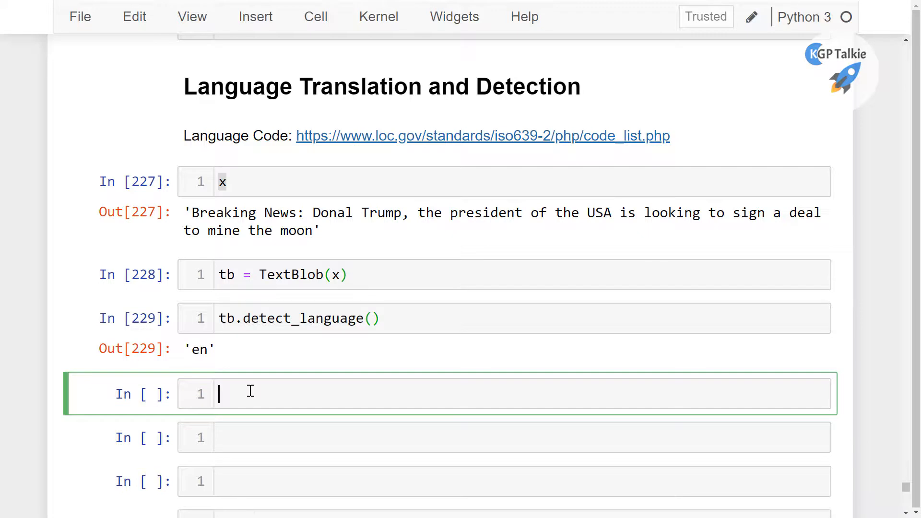
Run tb.translate(to='fr') to show the sentence in French
{"action": "type", "text": "tb.tr"}
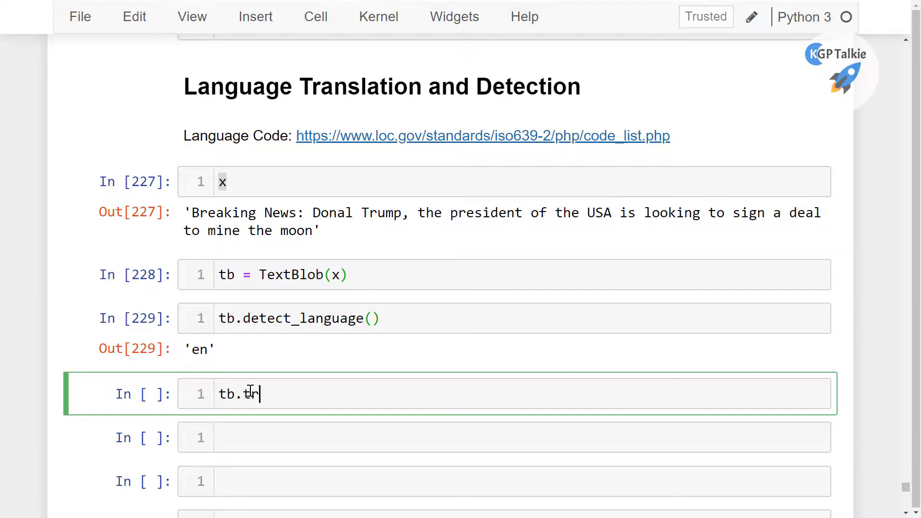
{"action": "type", "text": "anslate"}
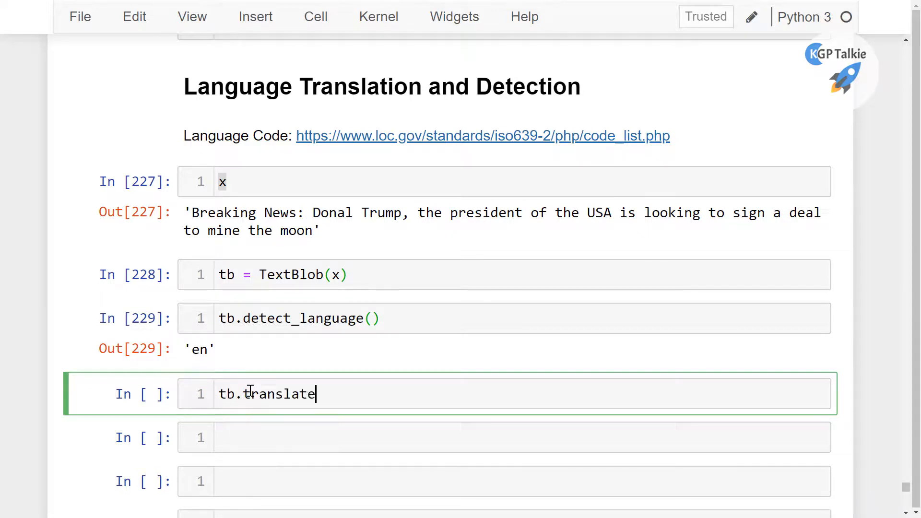
{"action": "type", "text": "()"}
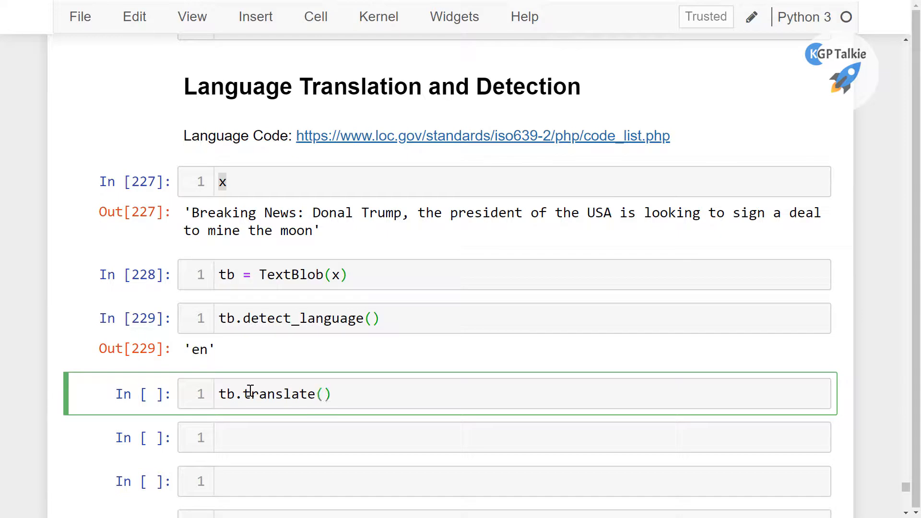
{"action": "type", "text": "to="}
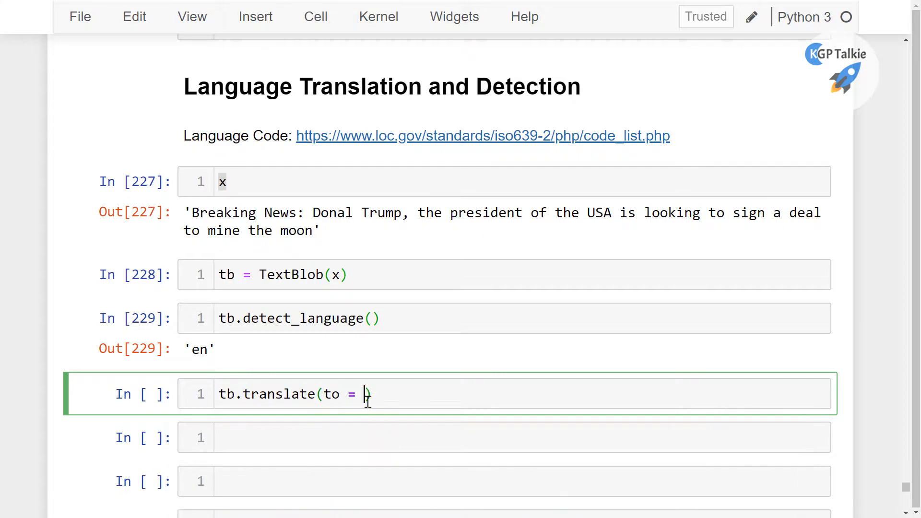
{"action": "type", "text": "'"}
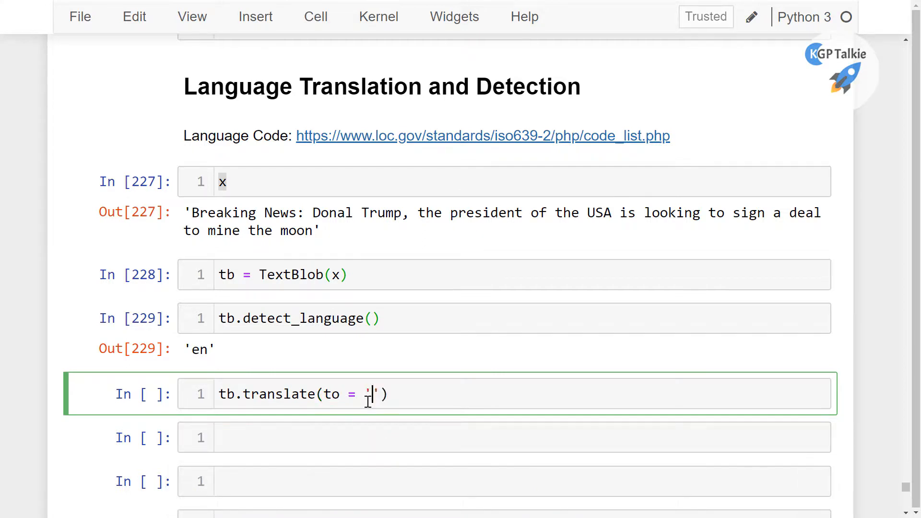
{"action": "type", "text": "fr"}
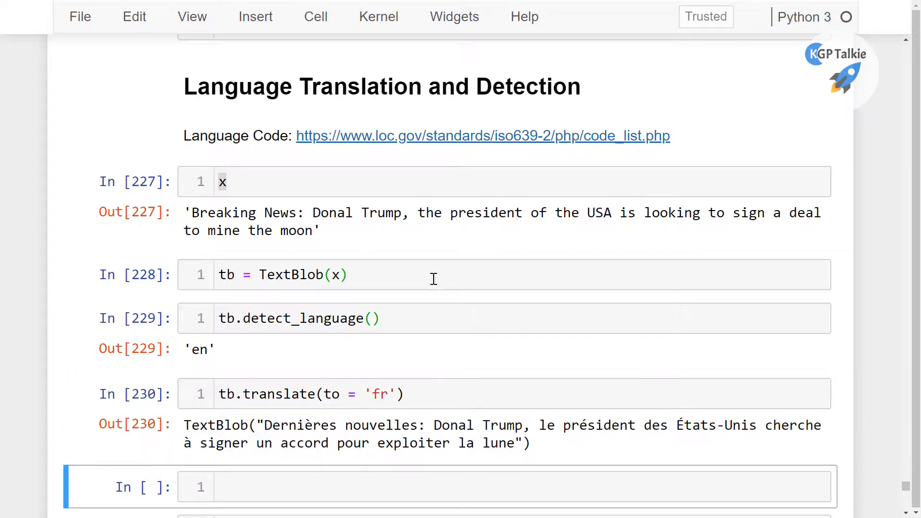
Select the 'fr' target code in the translate cell for replacement
{"action": "scroll", "scroll_direction": "down", "scroll_amount": 3}
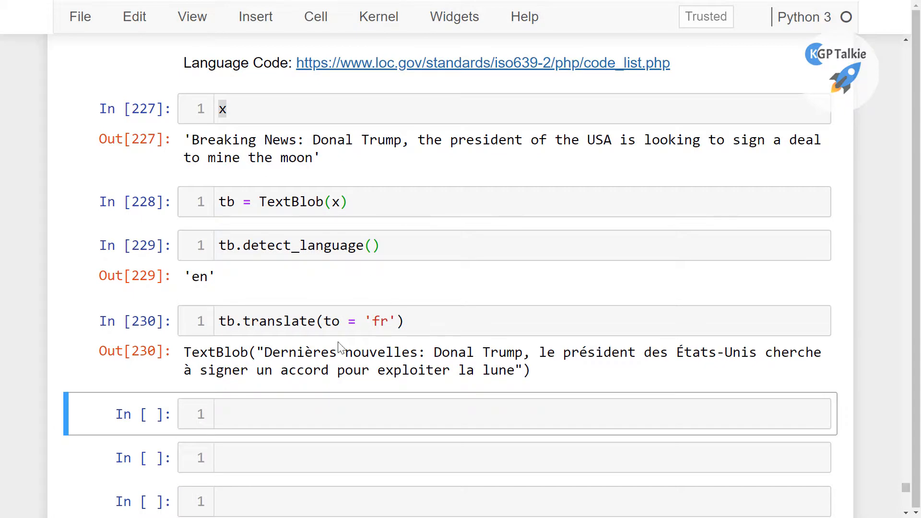
{"action": "left_click_drag", "start_coordinate": [264, 351], "coordinate": [516, 370]}
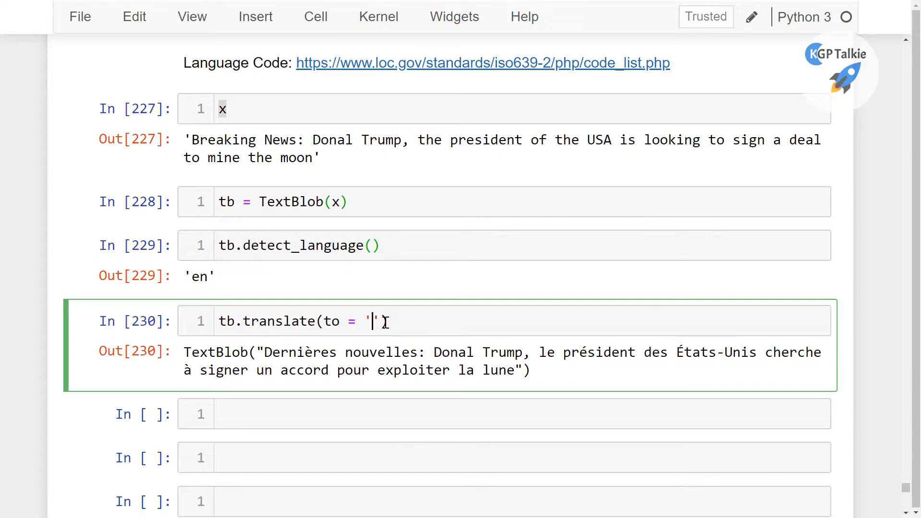
Replace the target code with 'hi' and rerun to get the Hindi translation
{"action": "type", "text": "hi"}
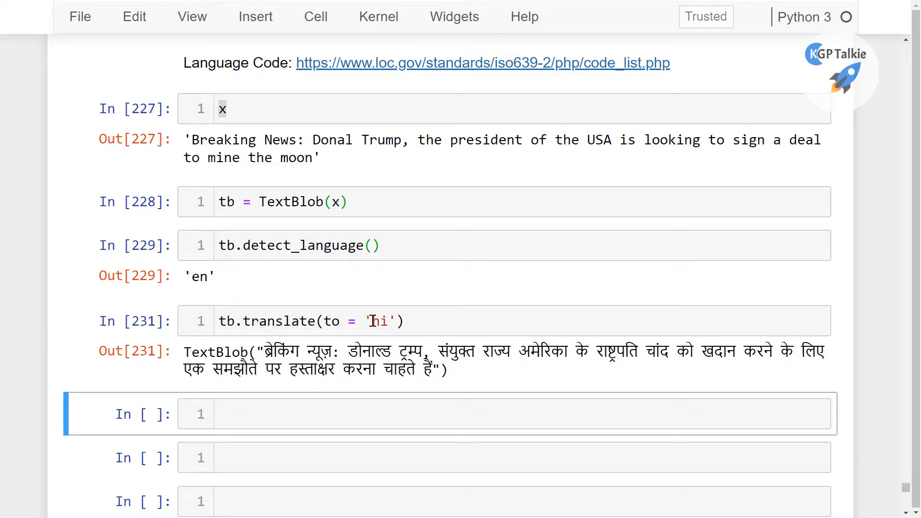
{"action": "mouse_move", "coordinate": [411, 380]}
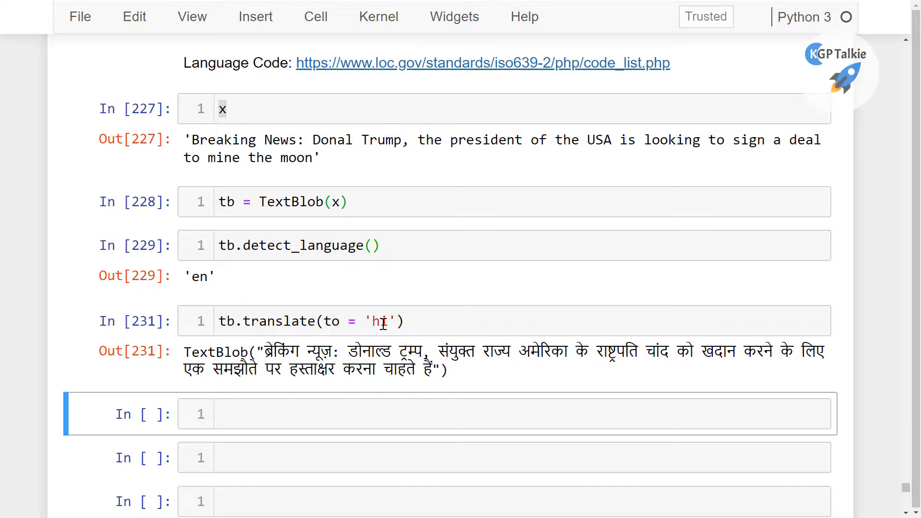
{"action": "mouse_move", "coordinate": [453, 71]}
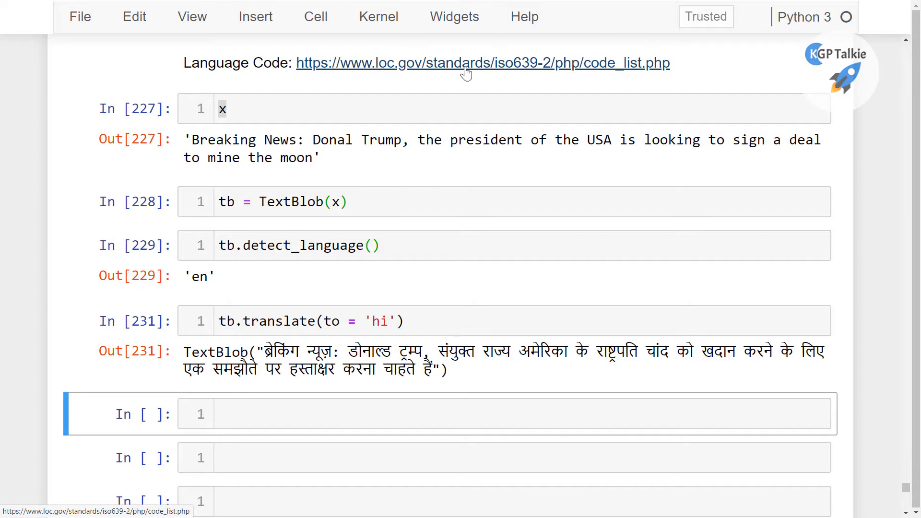
Open the loc.gov ISO 639-2 code list and select Arabic's two-letter code
{"action": "left_click", "coordinate": [481, 63]}
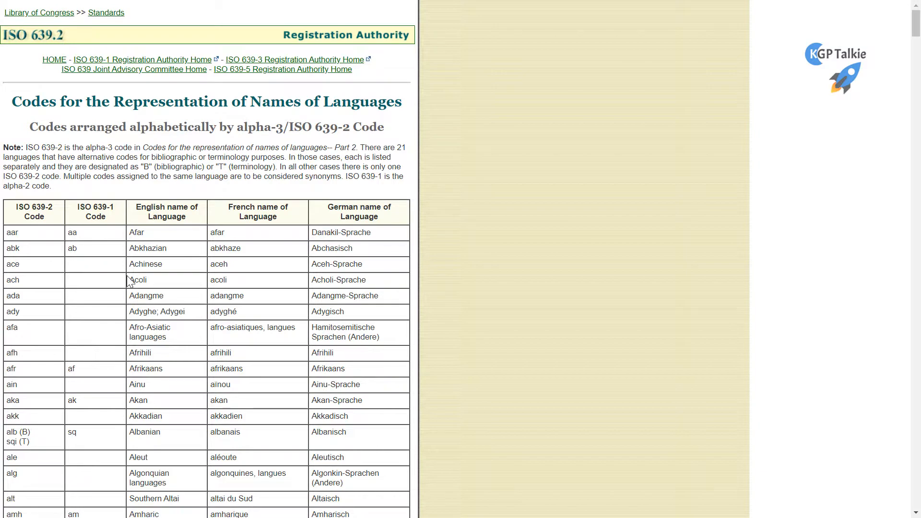
{"action": "mouse_move", "coordinate": [153, 253]}
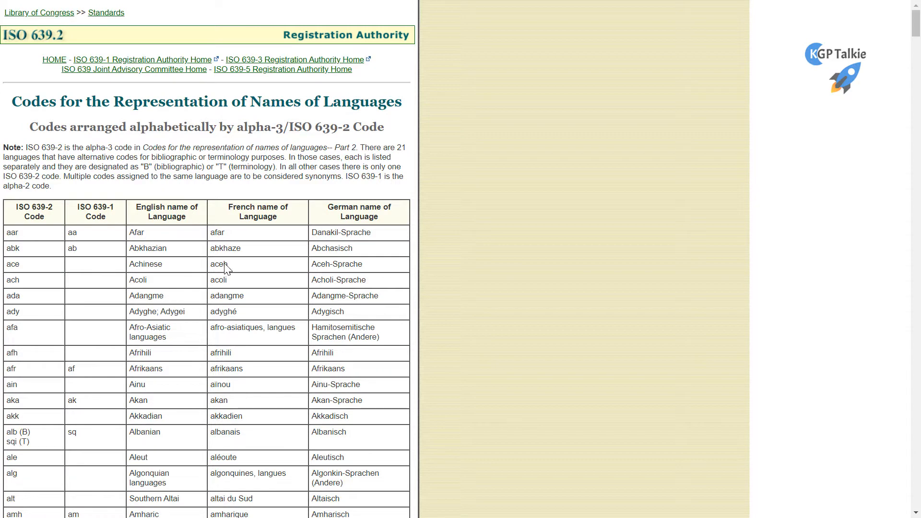
{"action": "scroll", "scroll_direction": "down", "scroll_amount": 3}
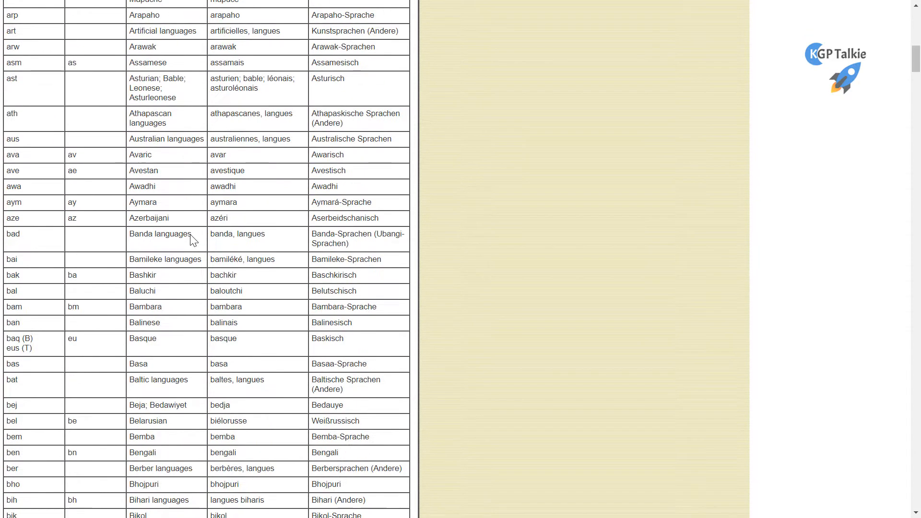
{"action": "scroll", "scroll_direction": "up", "scroll_amount": 3}
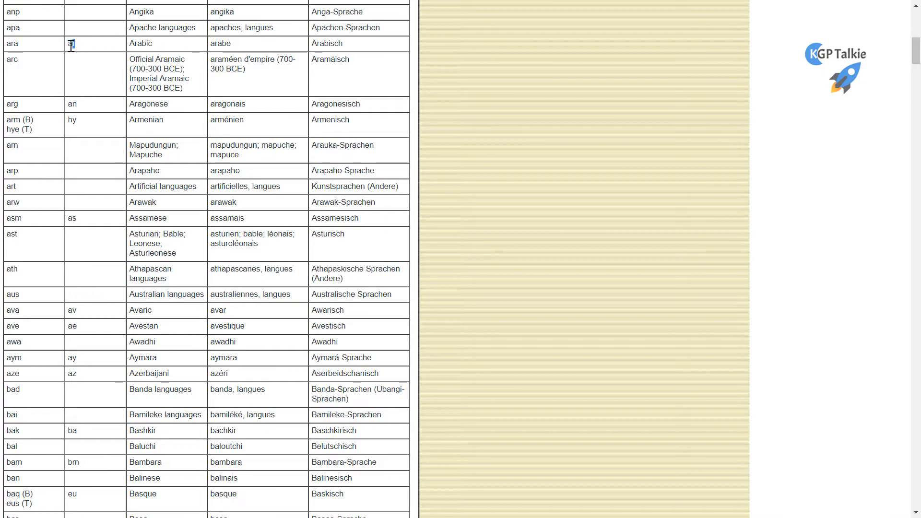
{"action": "double_click", "coordinate": [70, 44]}
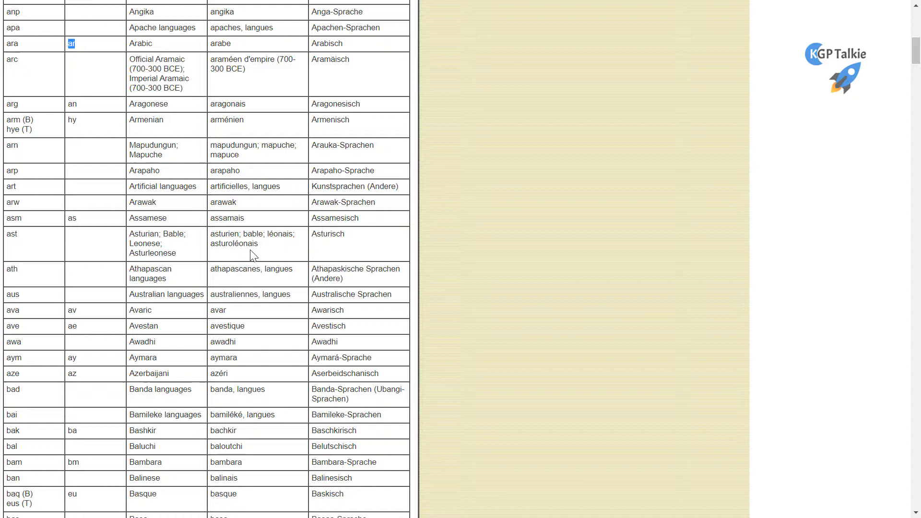
{"action": "scroll", "scroll_direction": "down", "scroll_amount": 3}
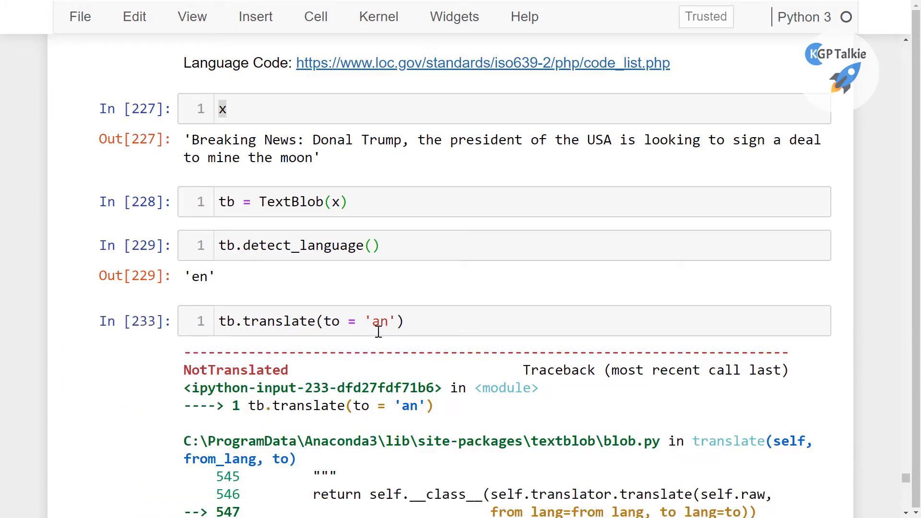
Scroll through the NotTranslated traceback reporting an empty Translation API response
{"action": "scroll", "scroll_direction": "down", "scroll_amount": 3}
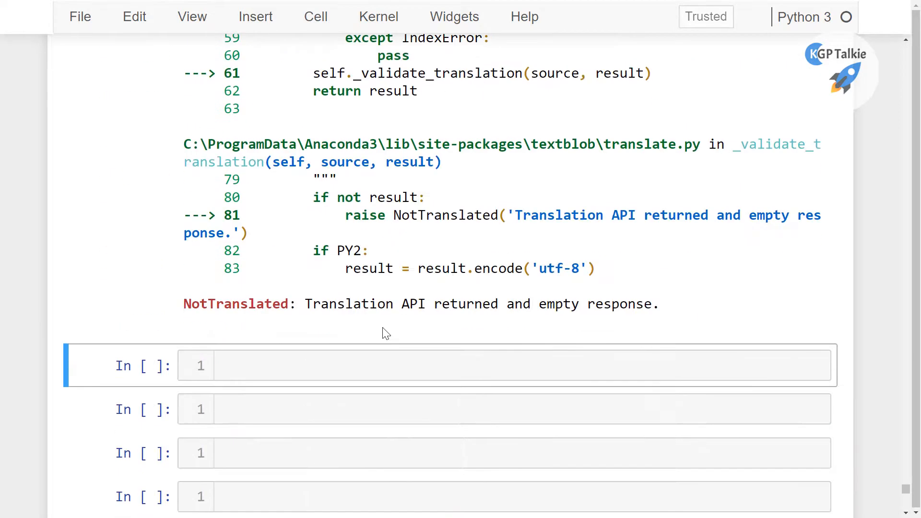